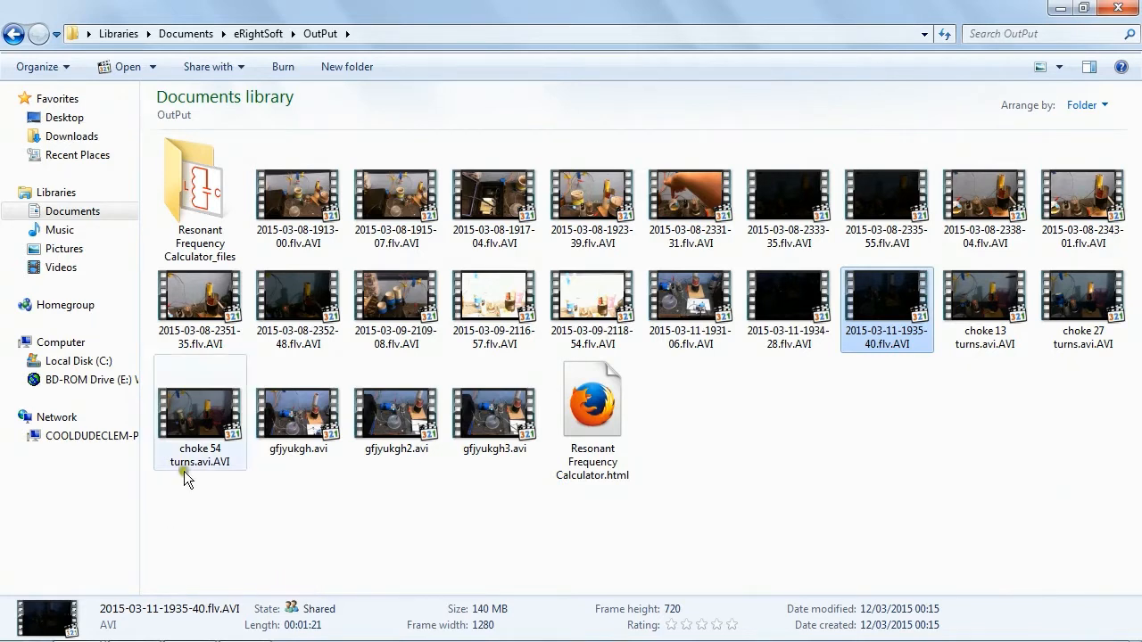
left_click(395, 415)
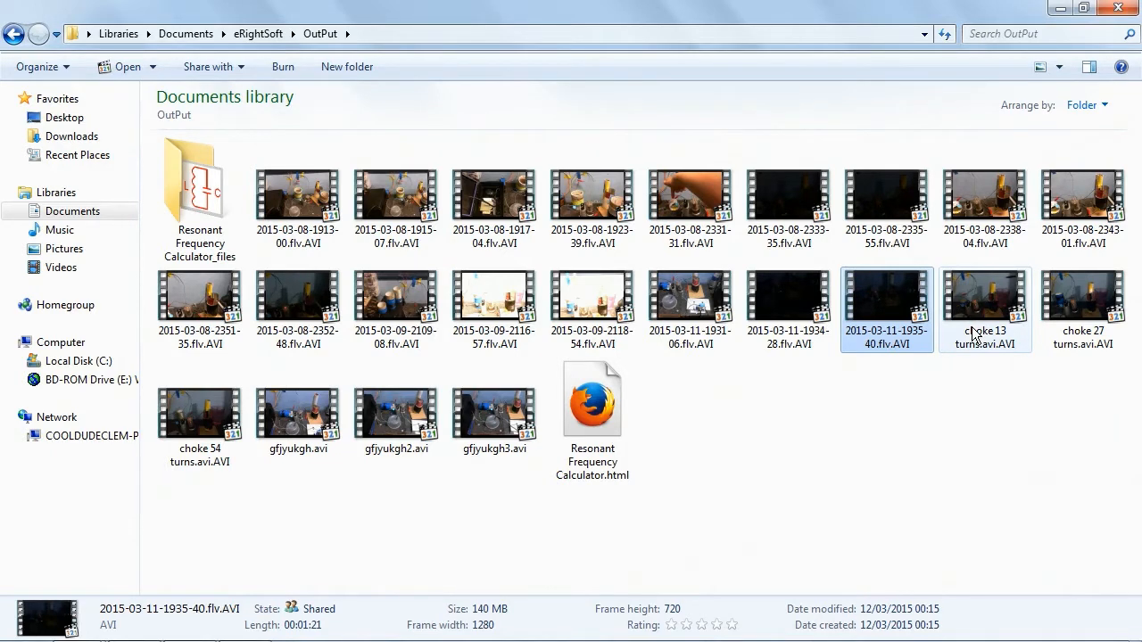
mouse_move(968, 303)
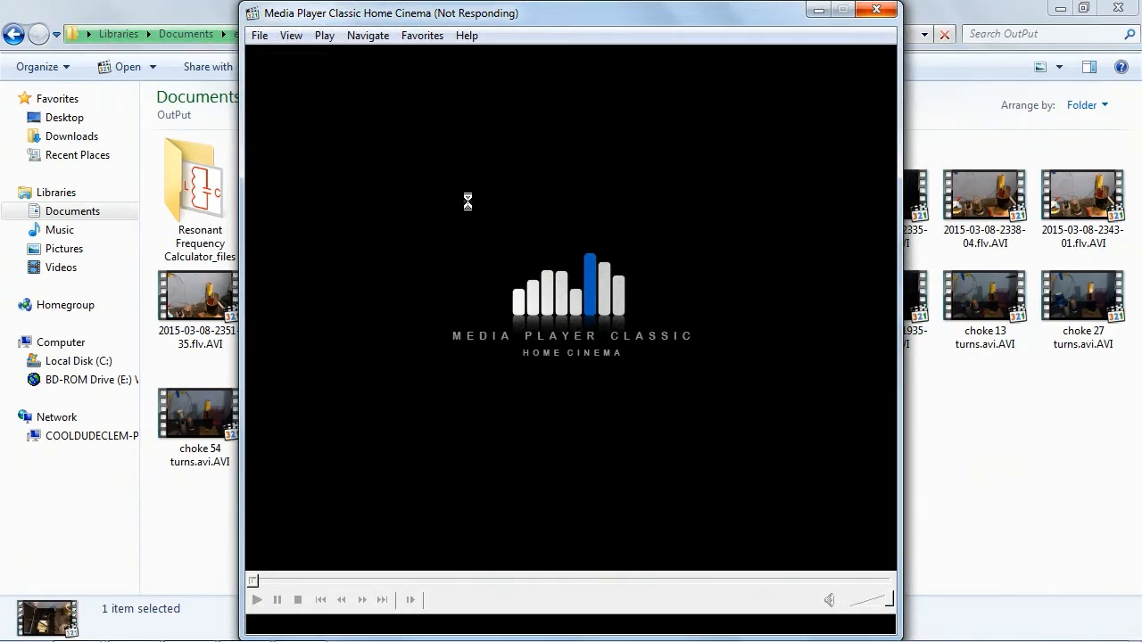
mouse_move(596, 20)
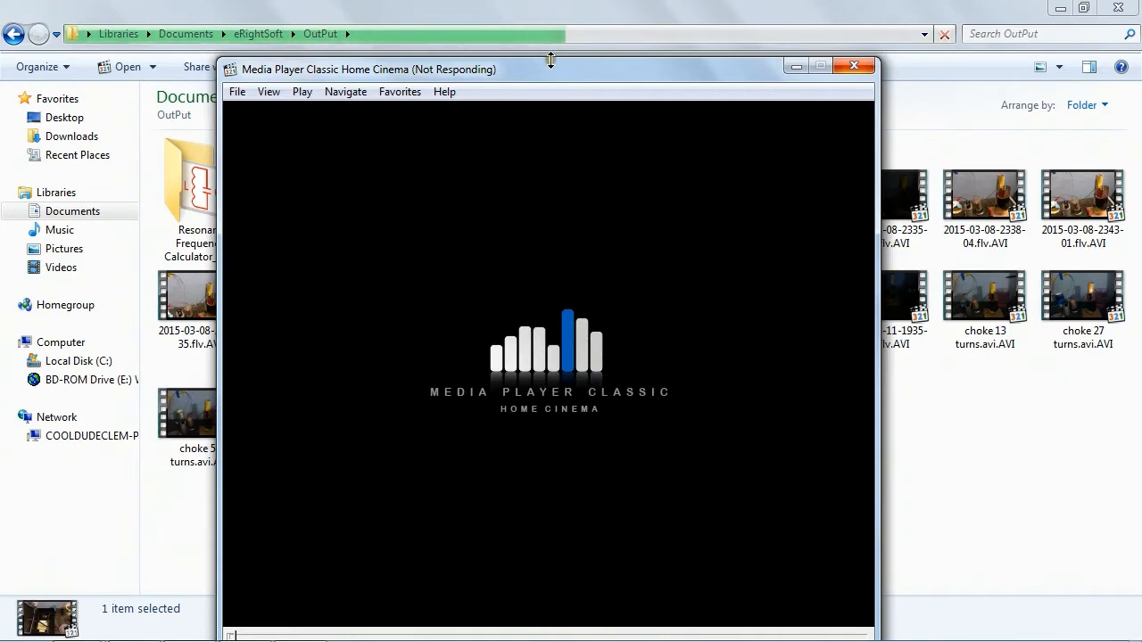
left_click_drag(549, 69, 617, 16)
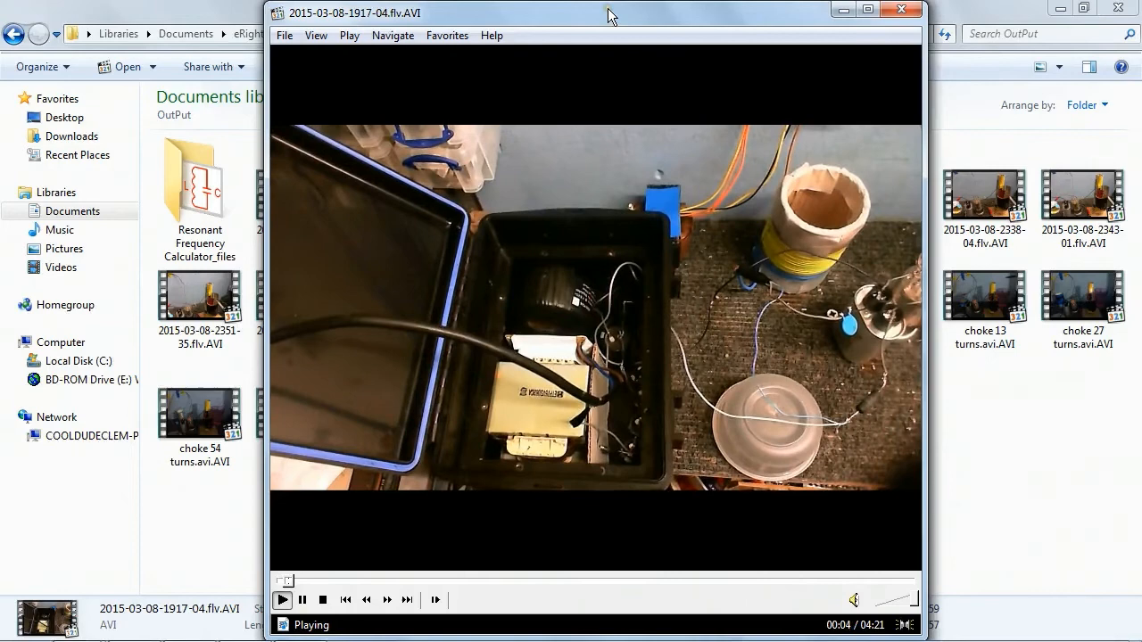
left_click(900, 10)
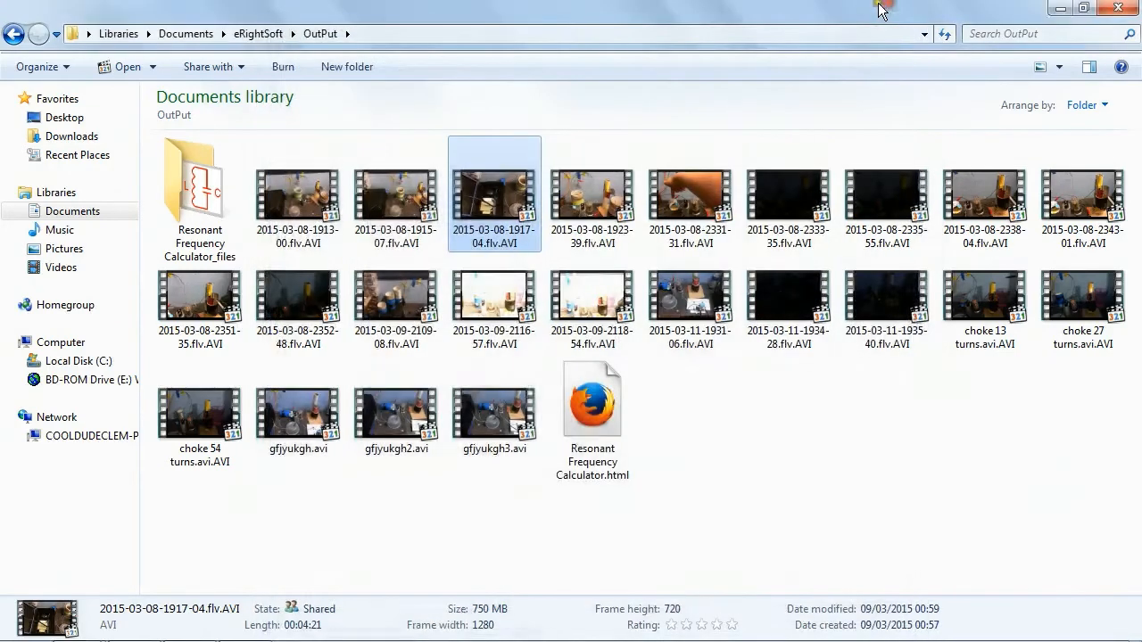
mouse_move(882, 10)
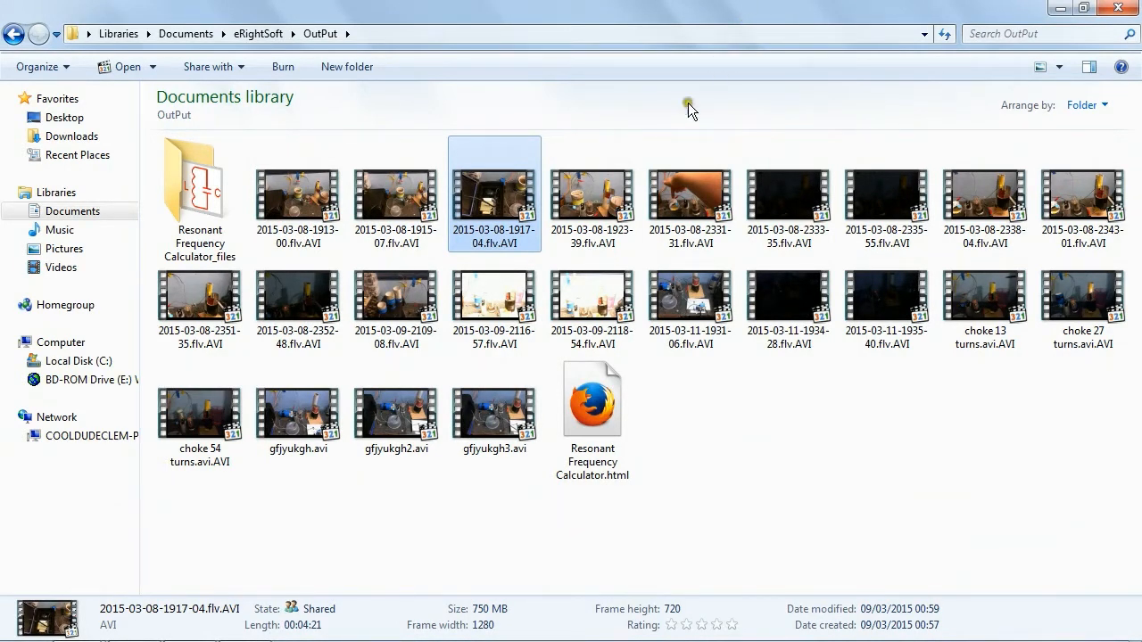
left_click(592, 195)
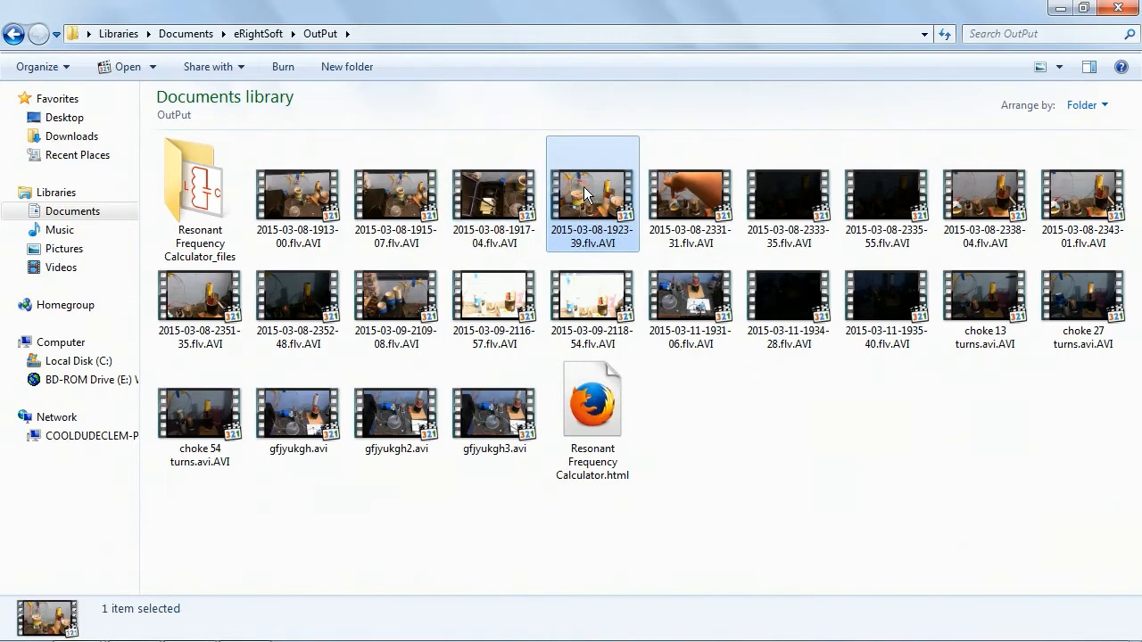
left_click(592, 237)
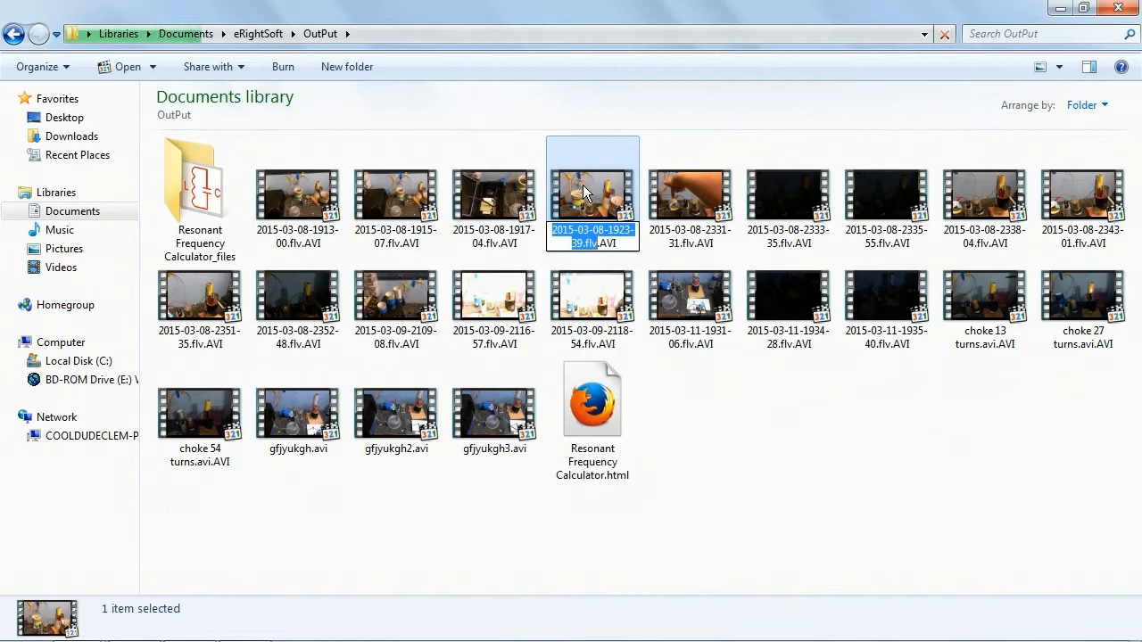
mouse_move(258, 33)
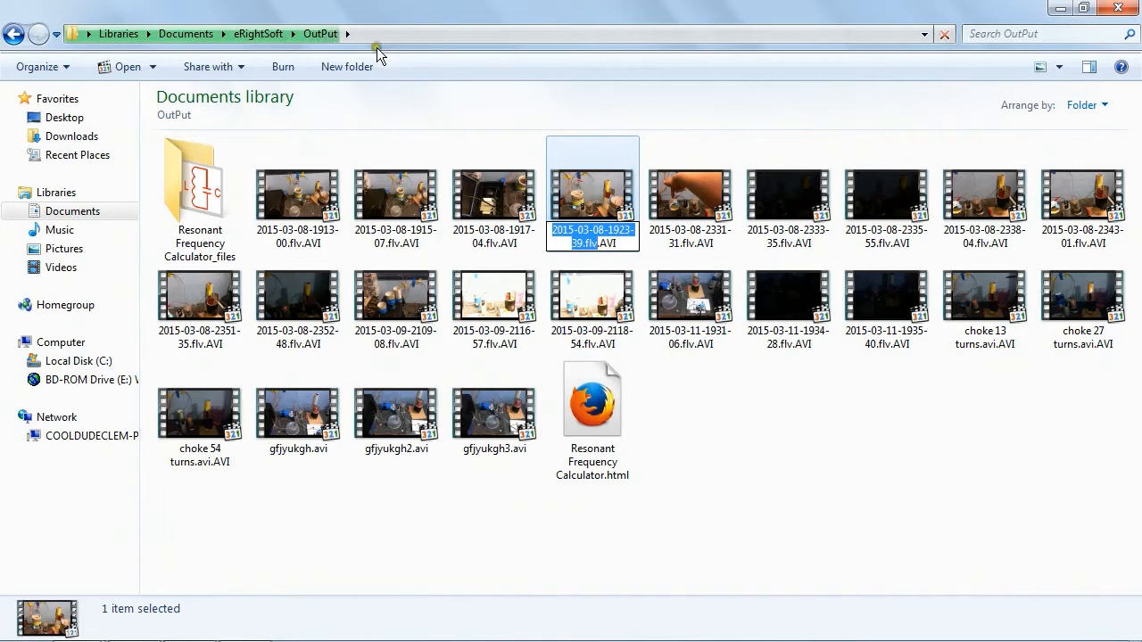
mouse_move(700, 397)
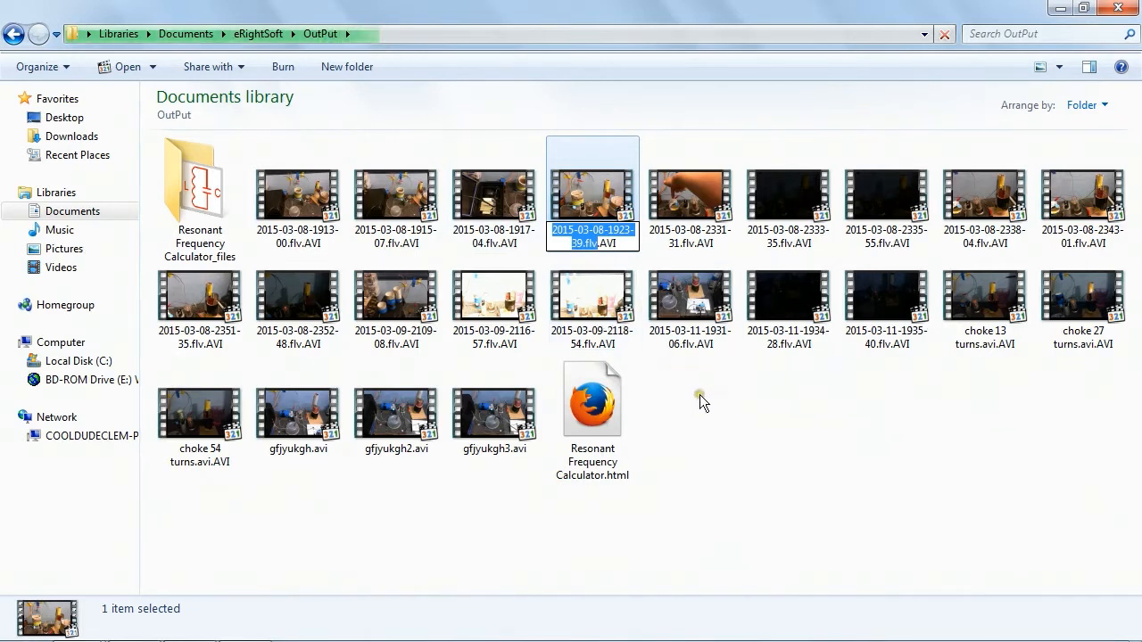
left_click(700, 400)
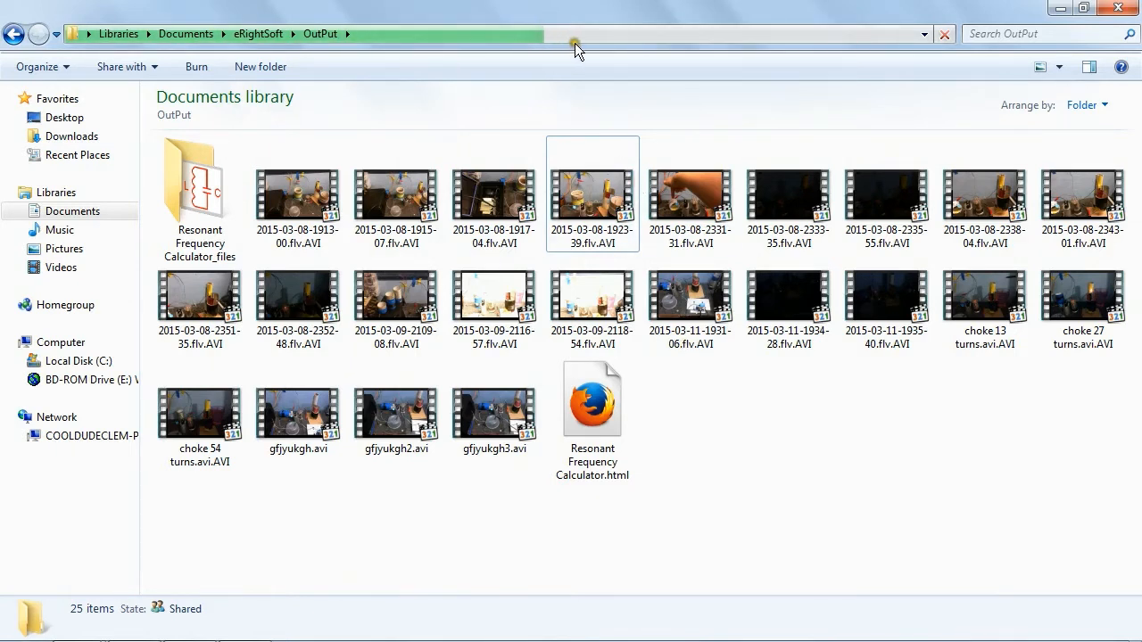
mouse_move(792, 7)
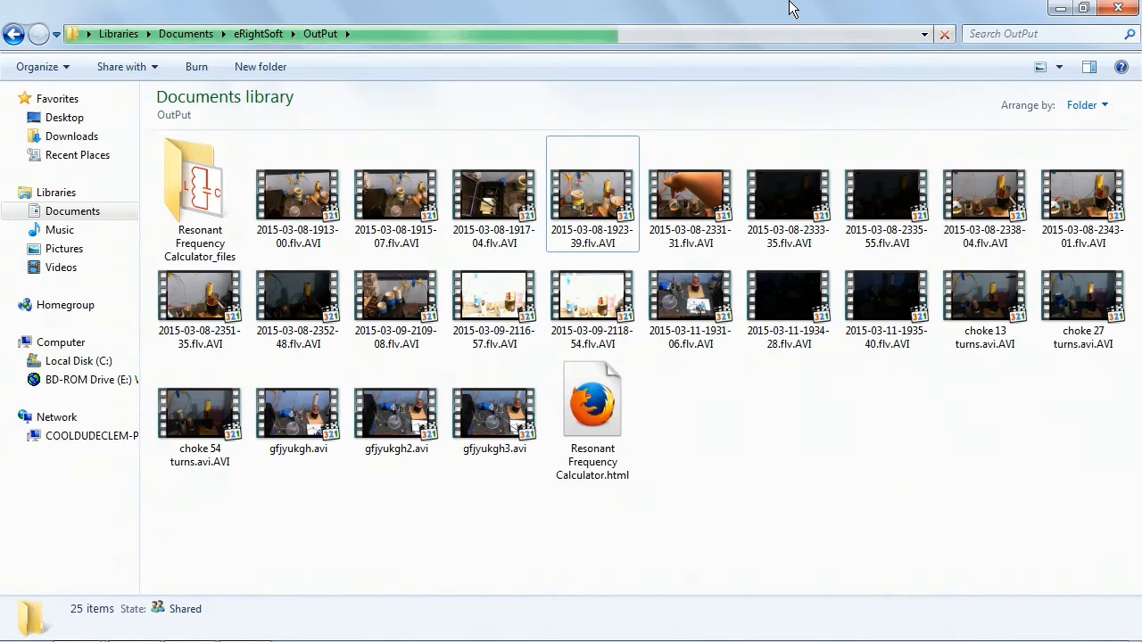
Step: Turn off Ad-Aware Antivirus protection from its tray icon menu
left_click(787, 191)
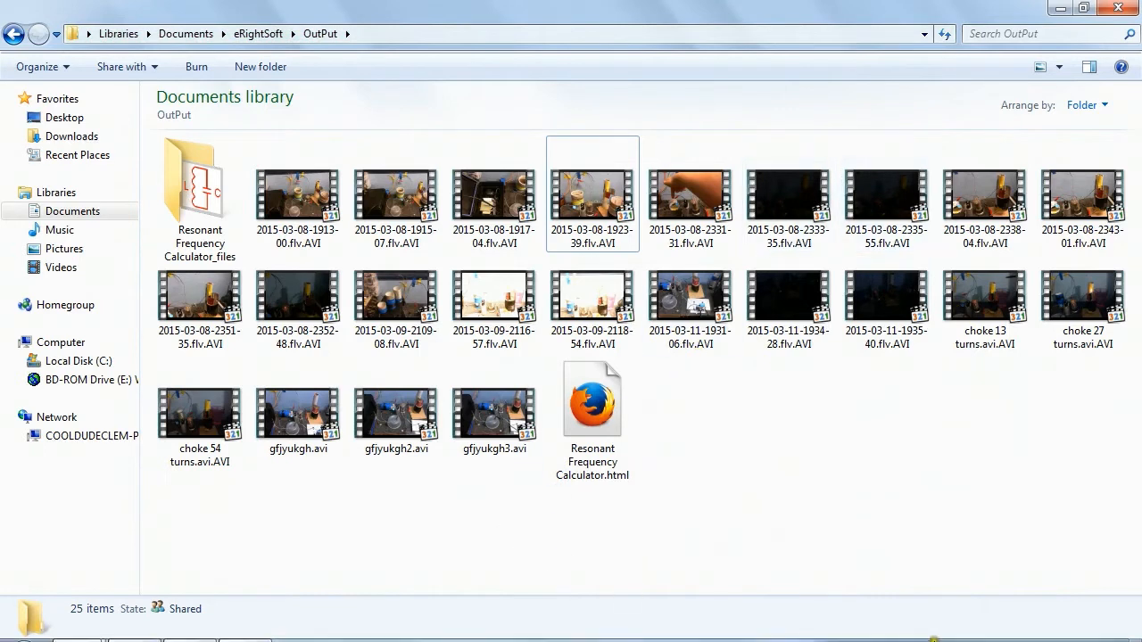
mouse_move(850, 624)
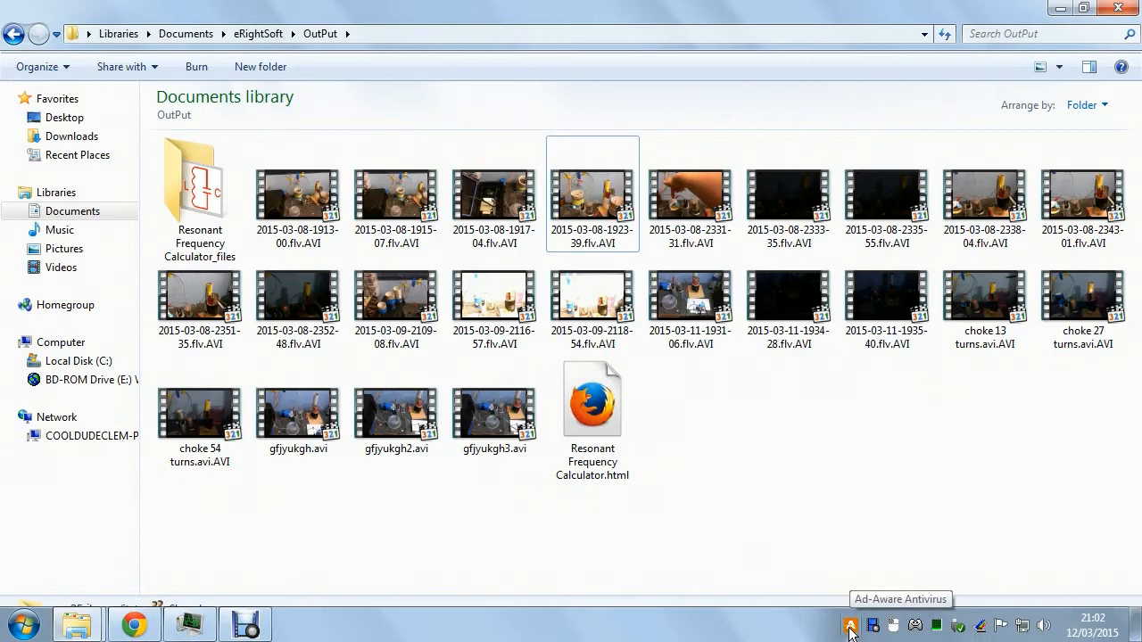
right_click(849, 624)
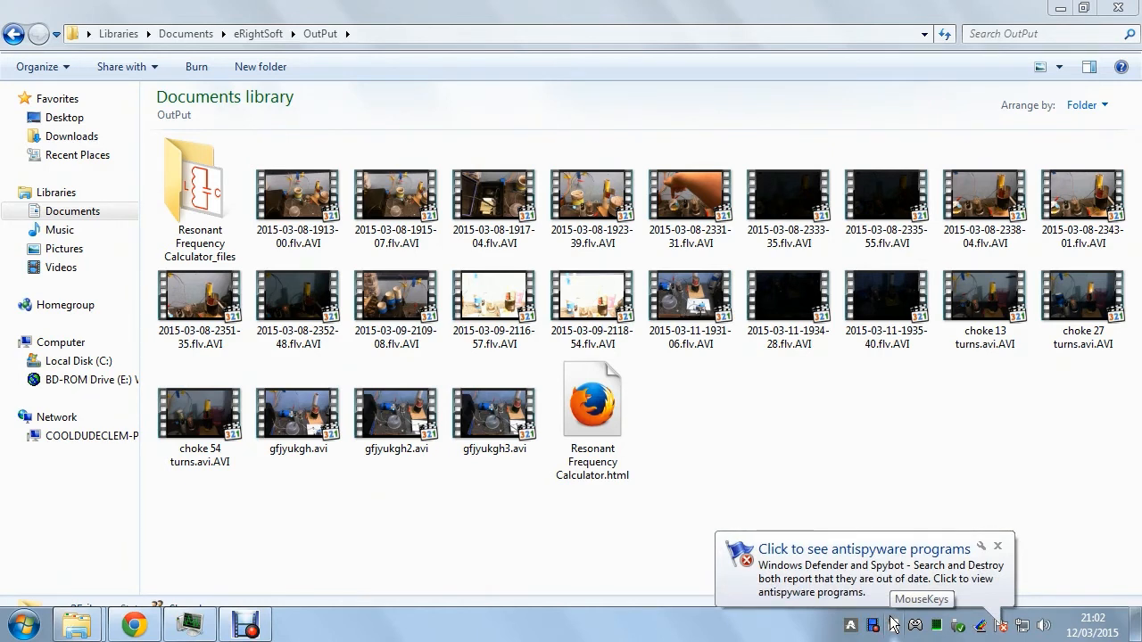
mouse_move(821, 388)
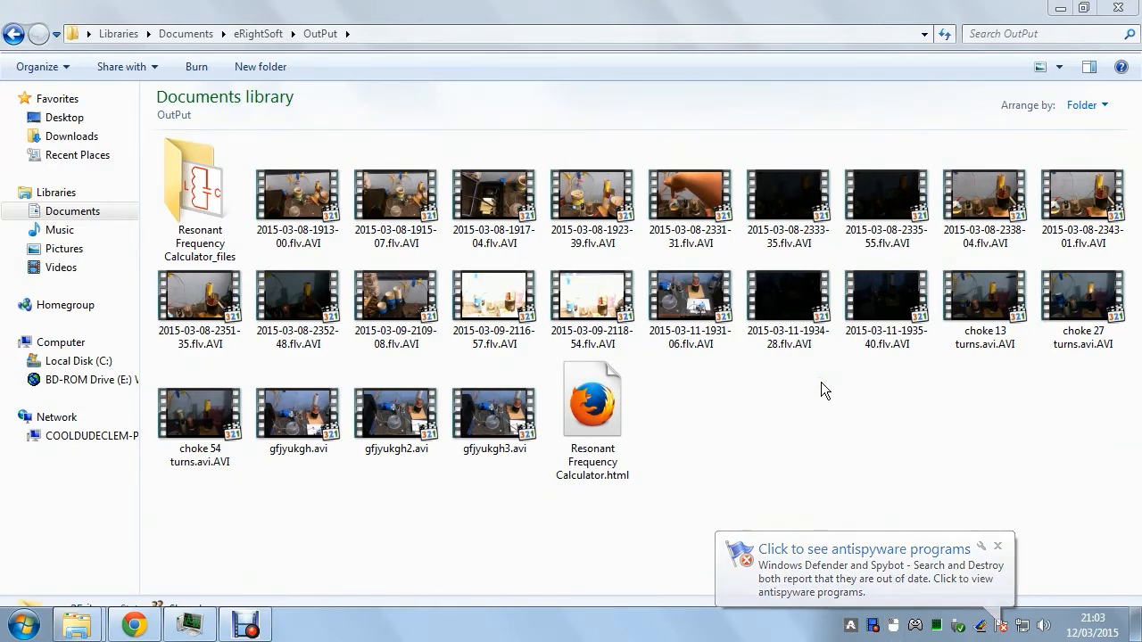
left_click(691, 194)
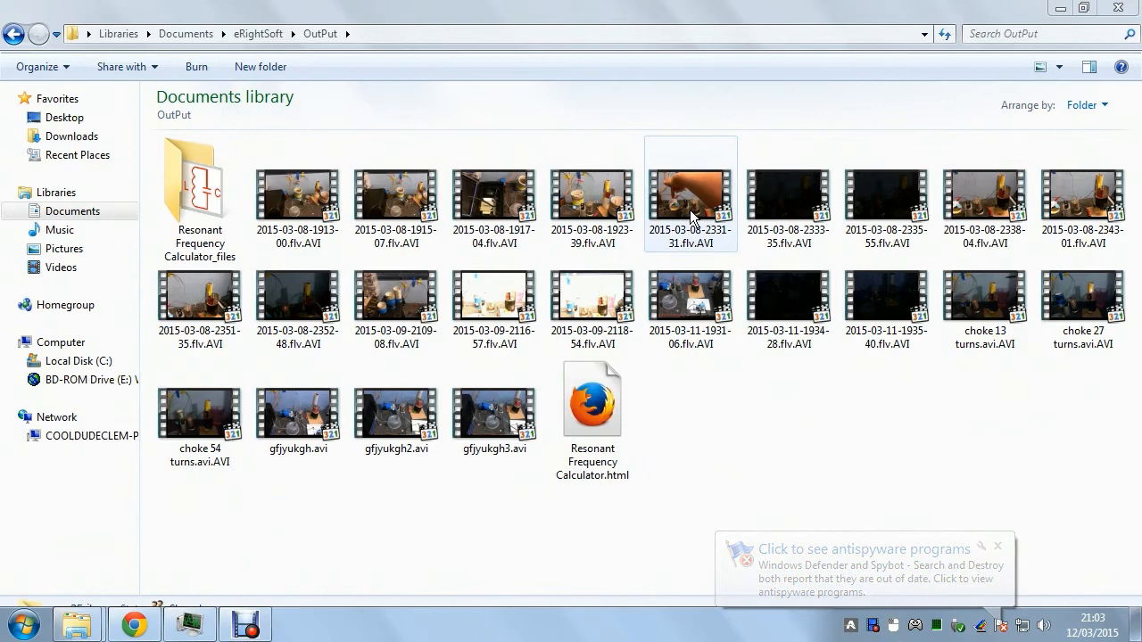
left_click(984, 194)
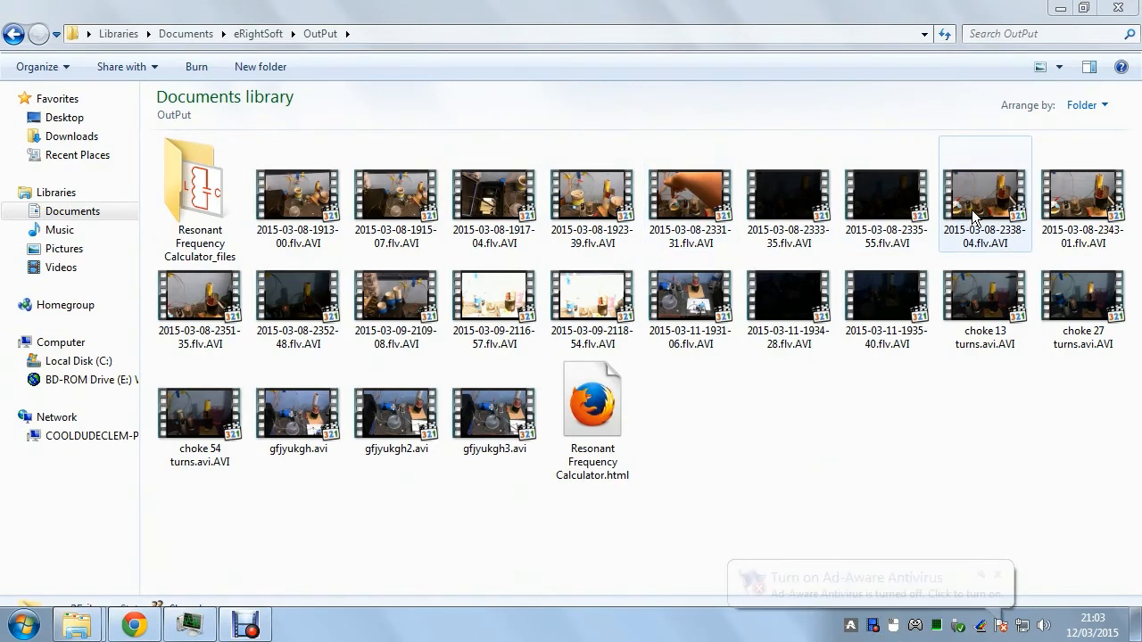
double_click(984, 196)
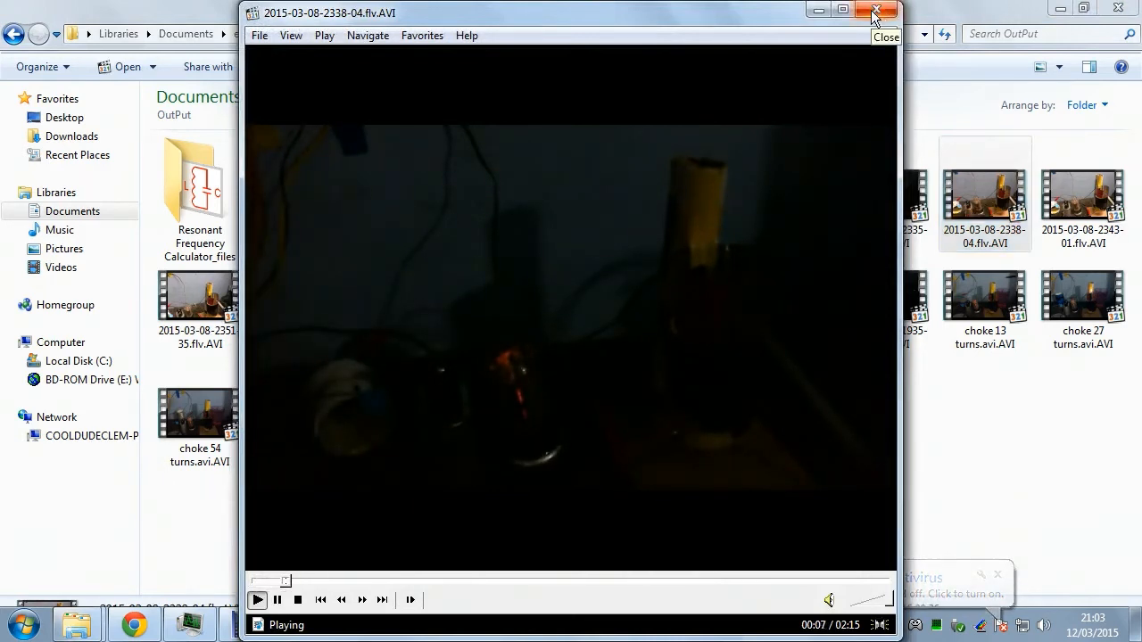
left_click(875, 10)
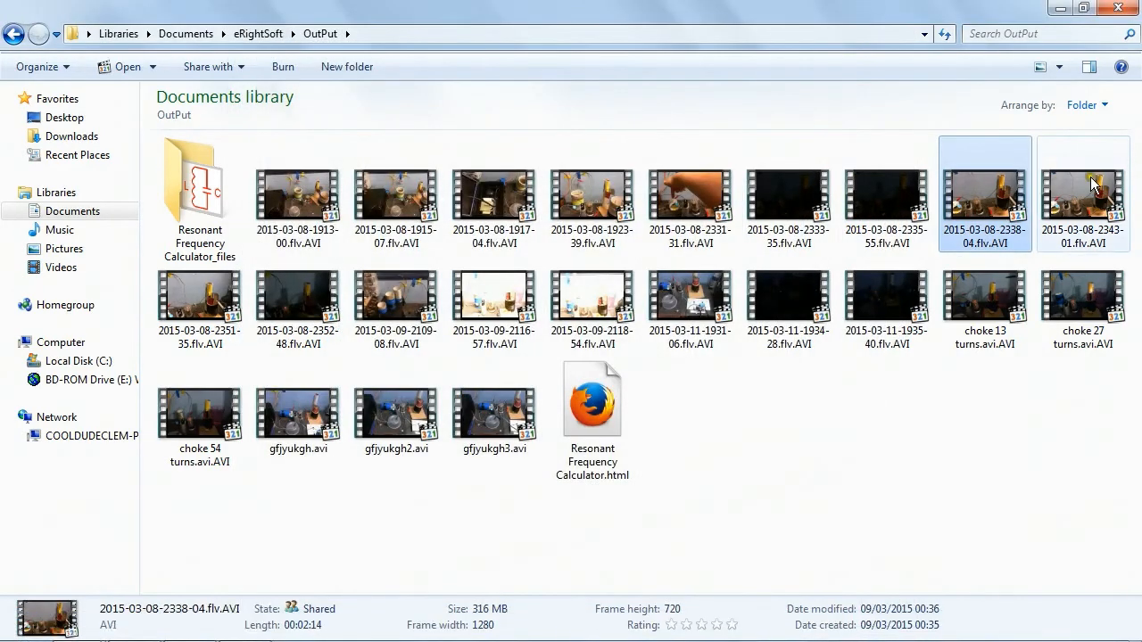
left_click(1082, 191)
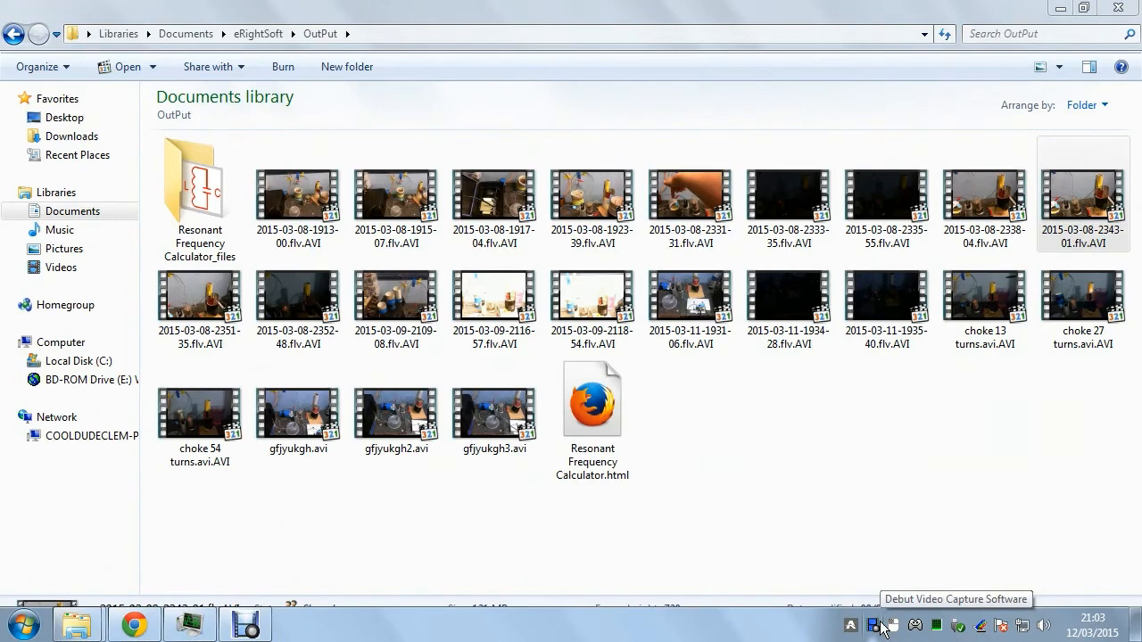
mouse_move(850, 624)
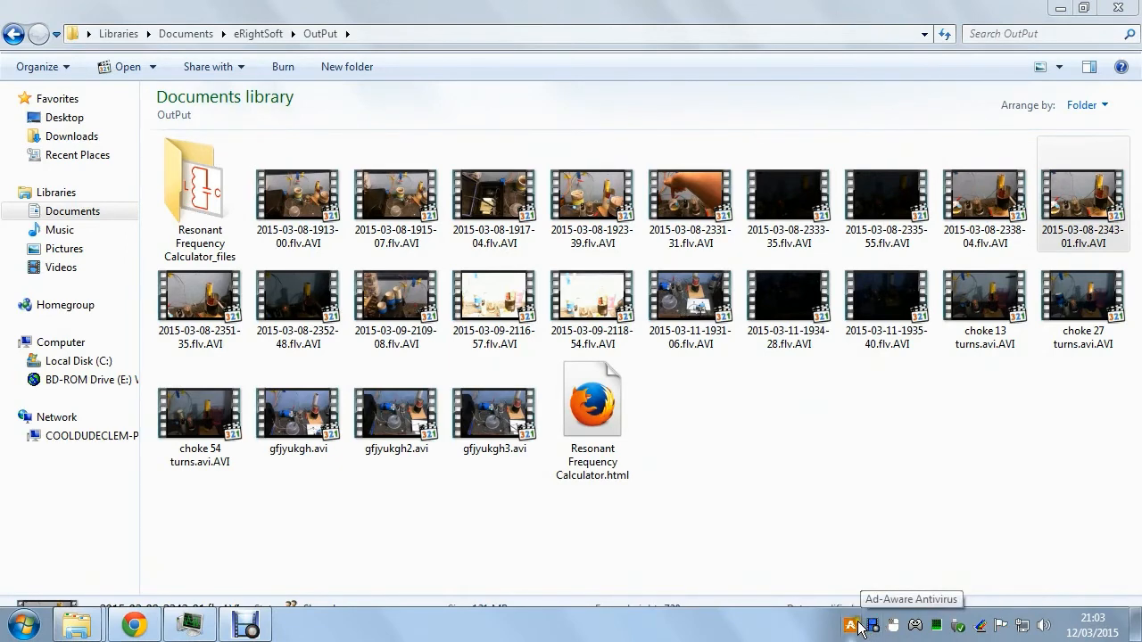
left_click(851, 624)
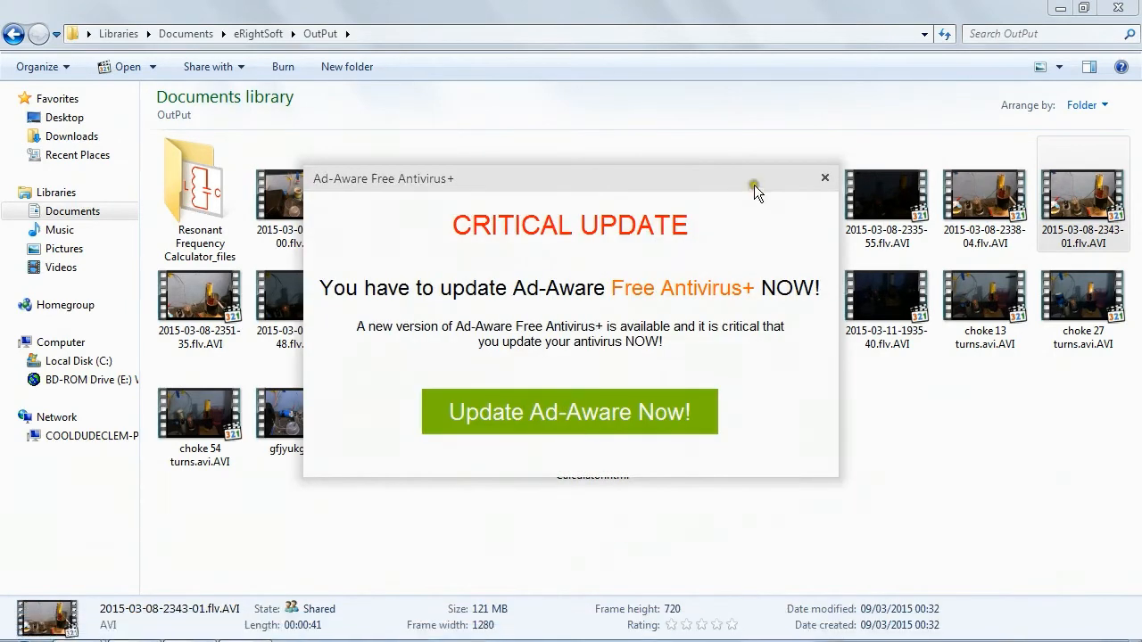
mouse_move(825, 177)
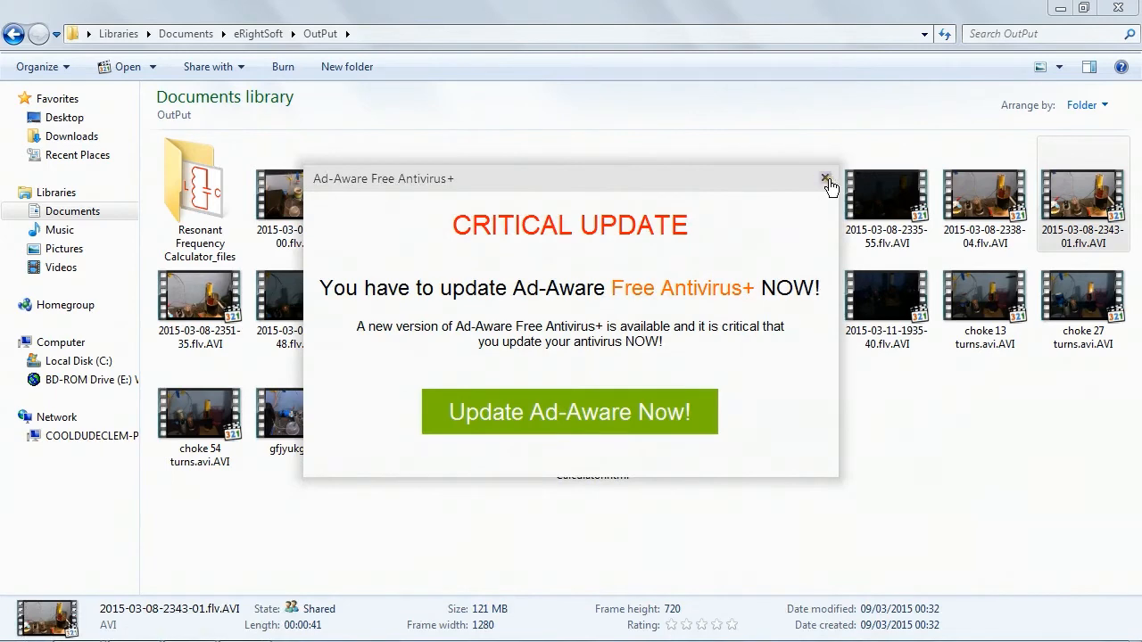
left_click(825, 178)
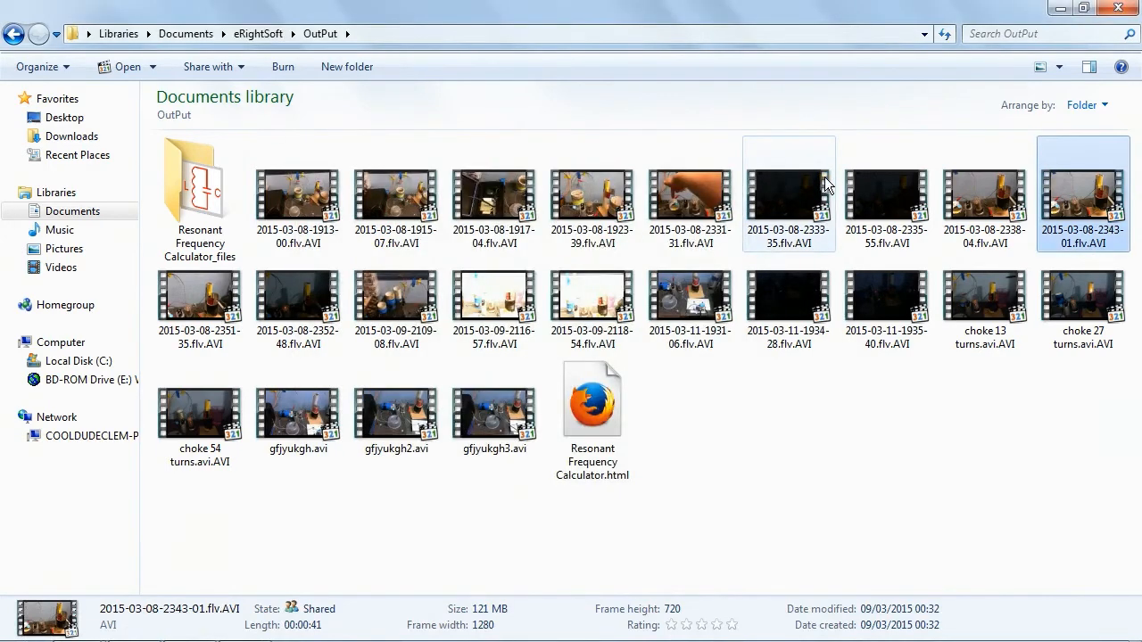
mouse_move(275, 258)
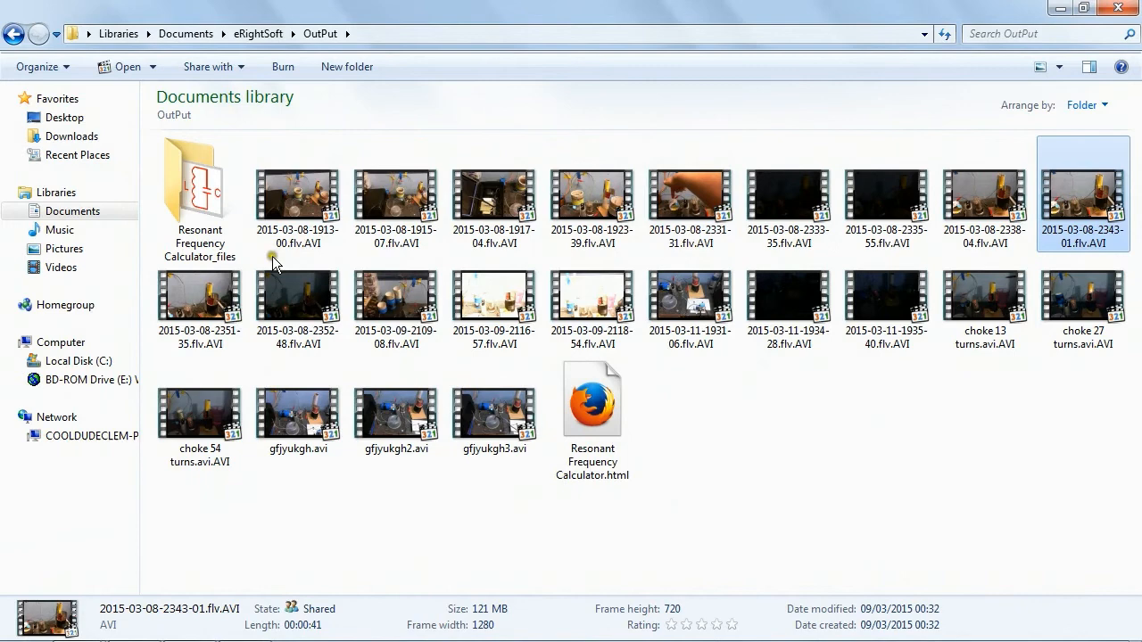
double_click(199, 295)
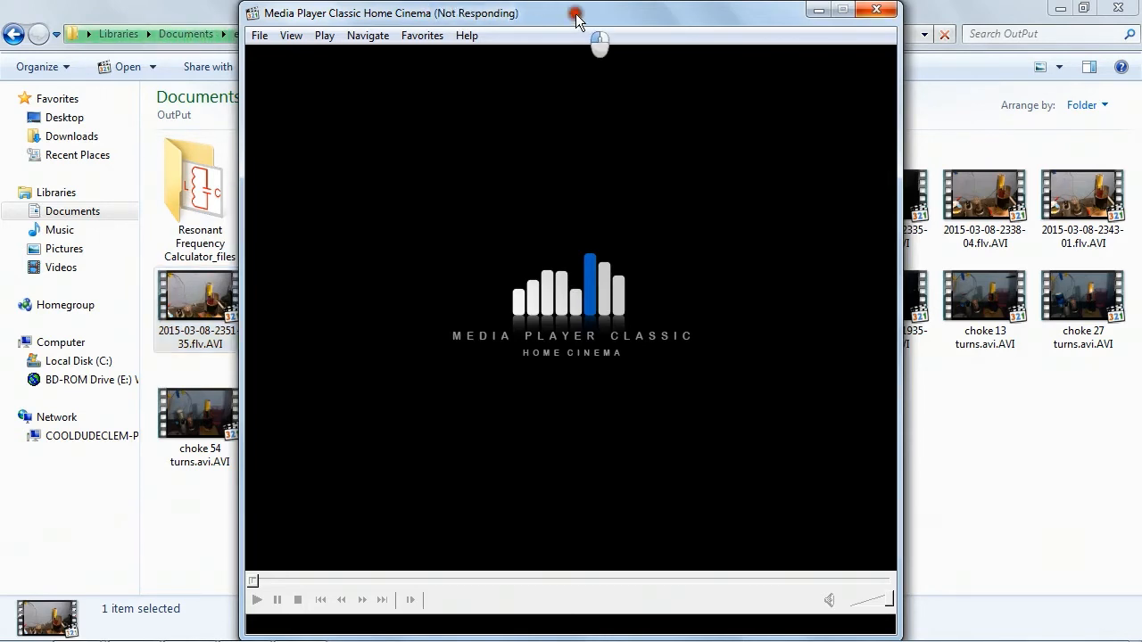
left_click_drag(571, 12, 562, 87)
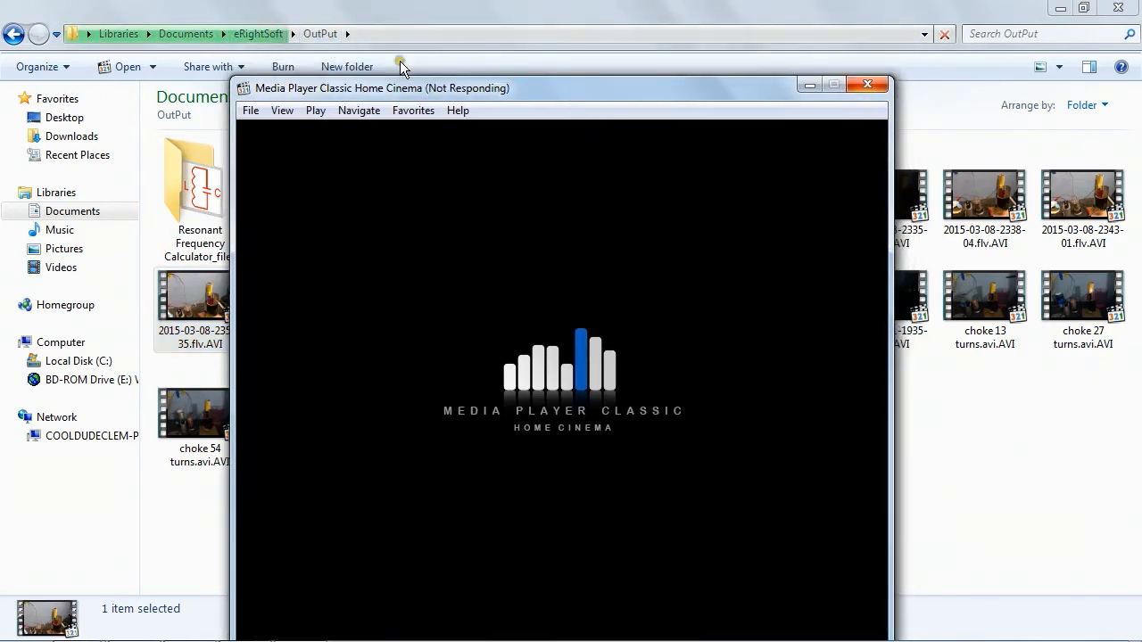
mouse_move(878, 84)
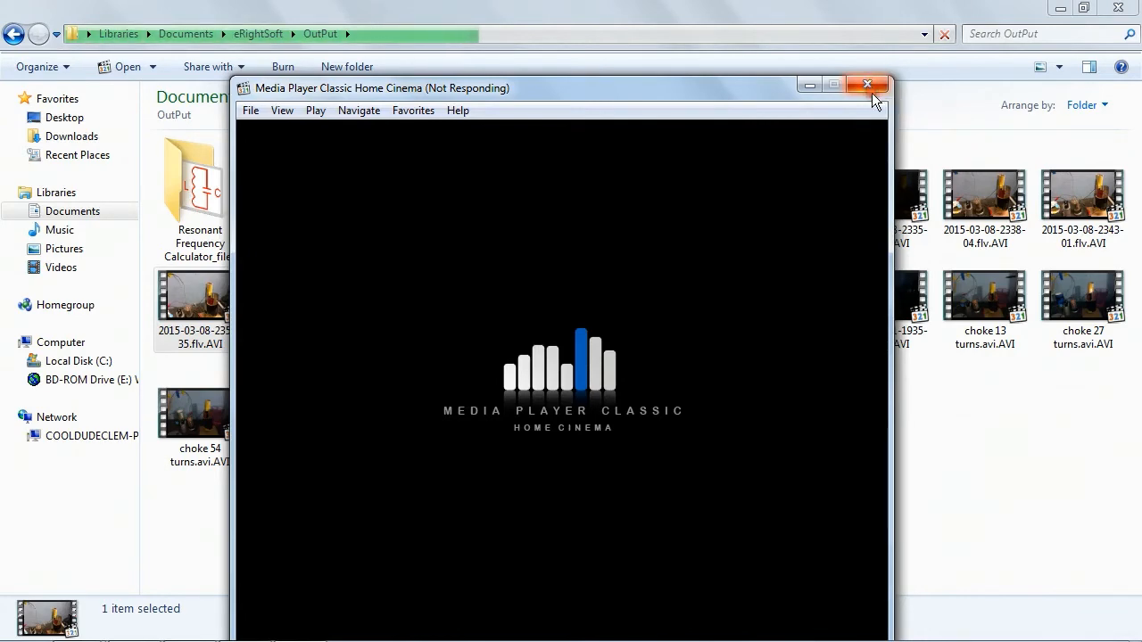
left_click(866, 84)
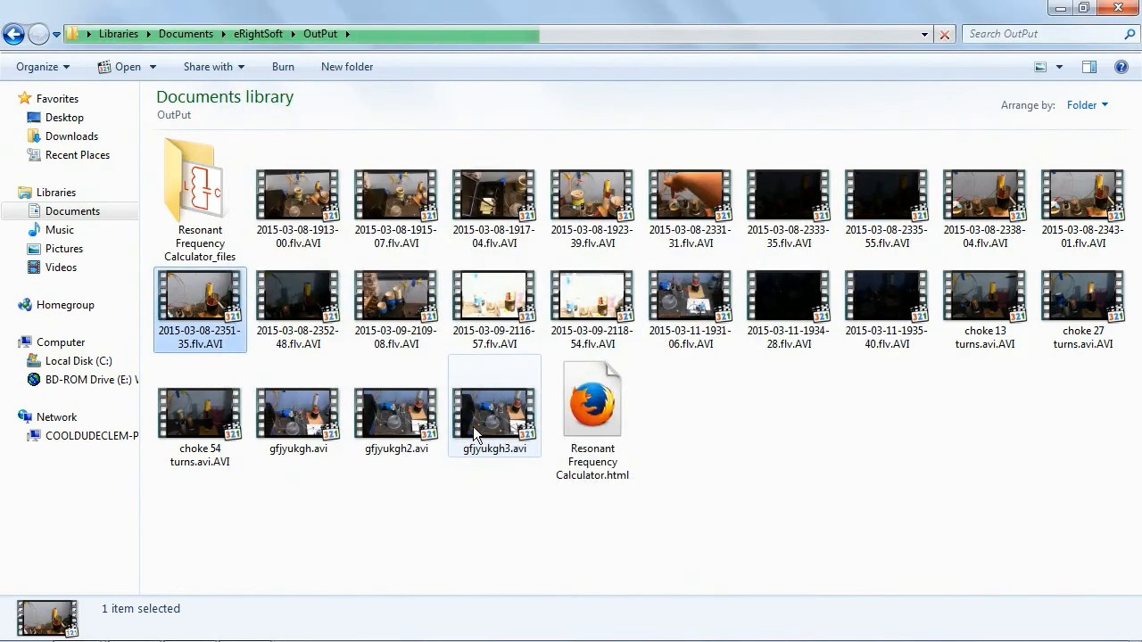
Step: Navigate from Local Disk (C:) into the Fraps Movies folder
left_click(79, 361)
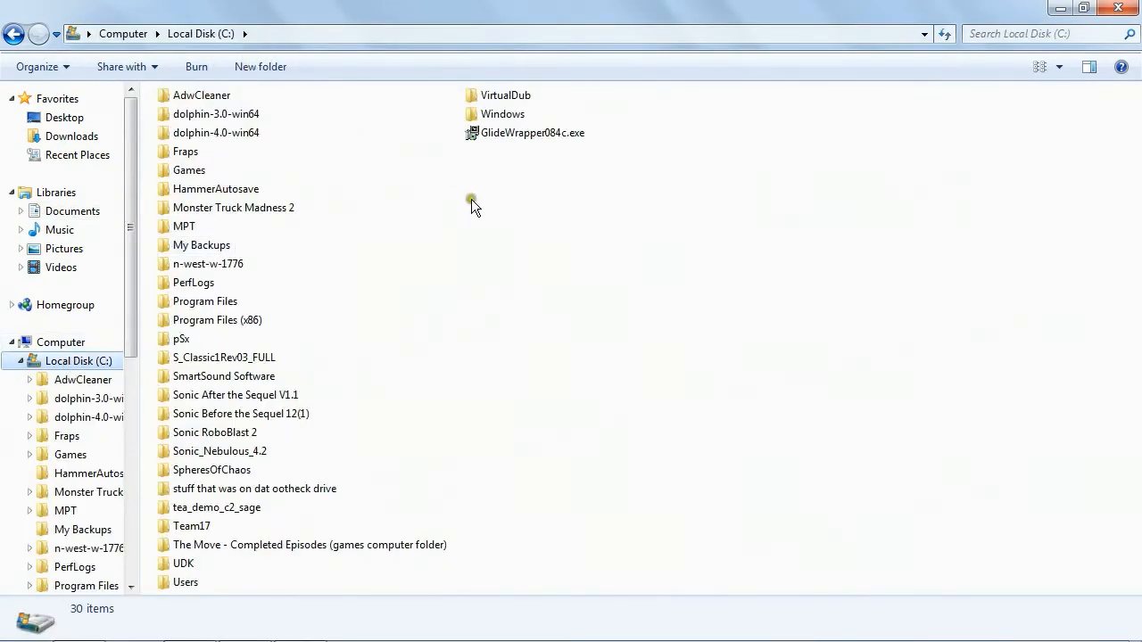
mouse_move(205, 264)
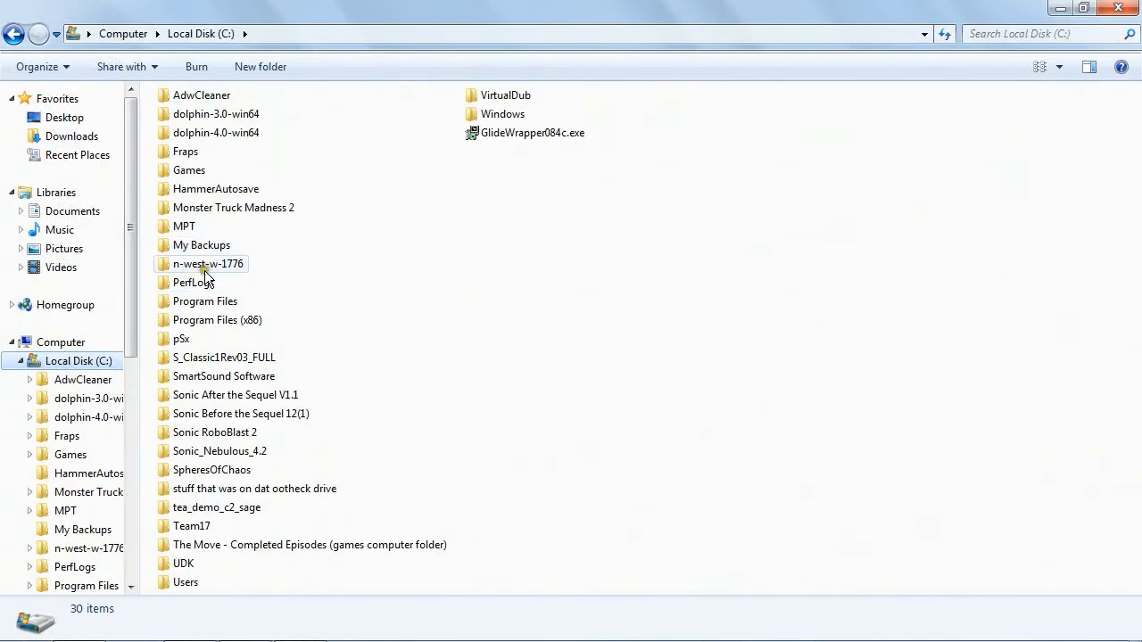
left_click(185, 152)
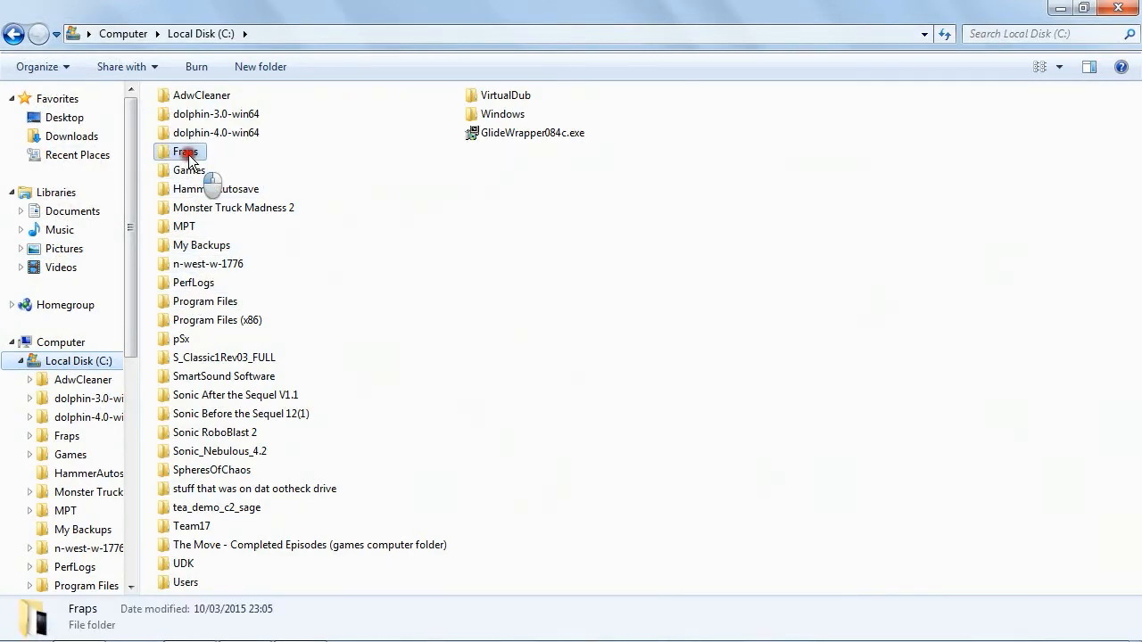
double_click(186, 152)
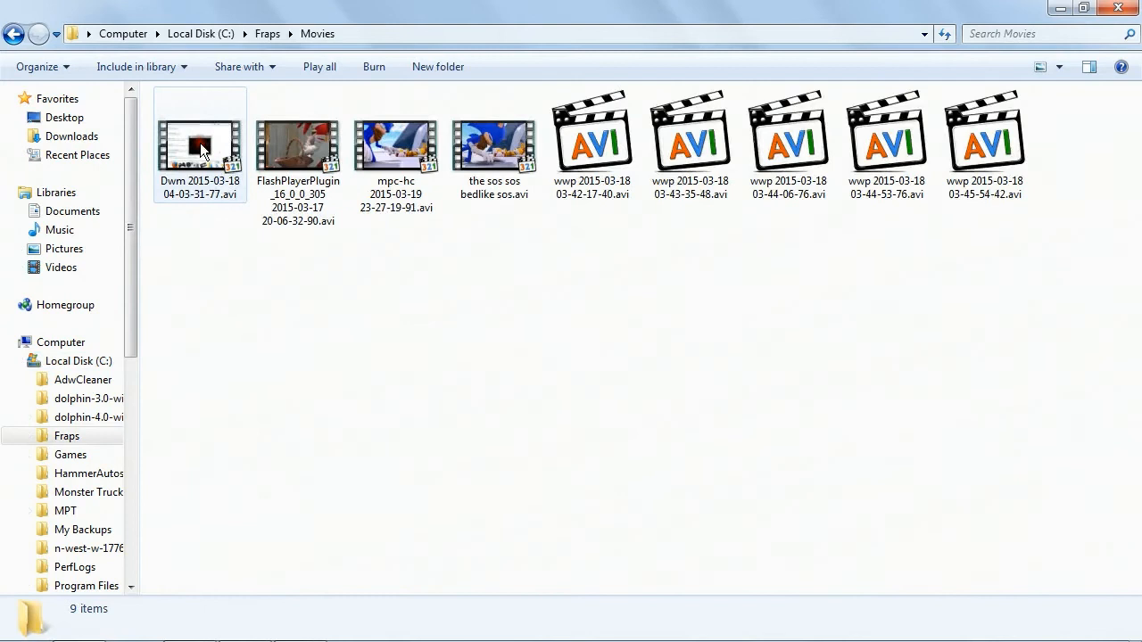
Step: Open the five selected wwp AVI recordings, then force-close the frozen Explorer window
left_click(593, 142)
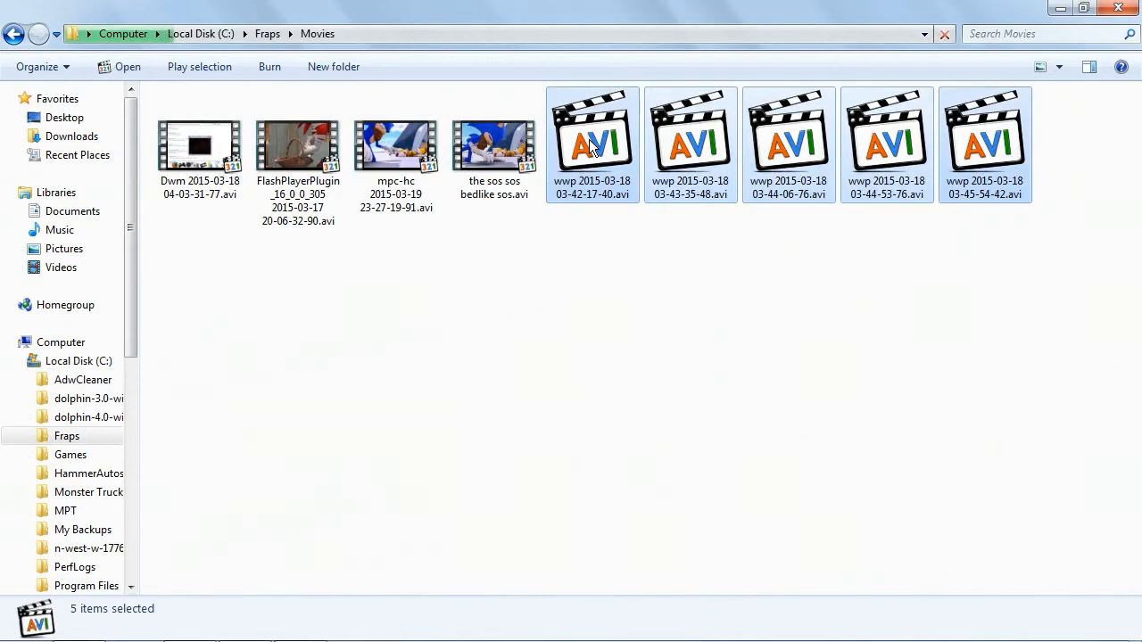
double_click(592, 144)
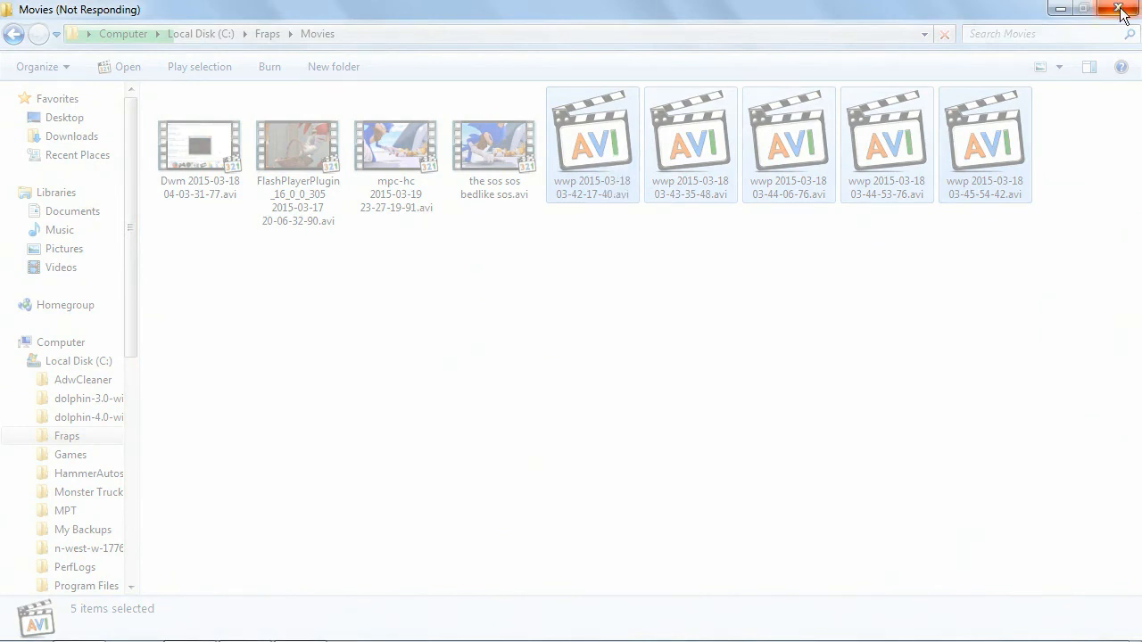
left_click(1122, 9)
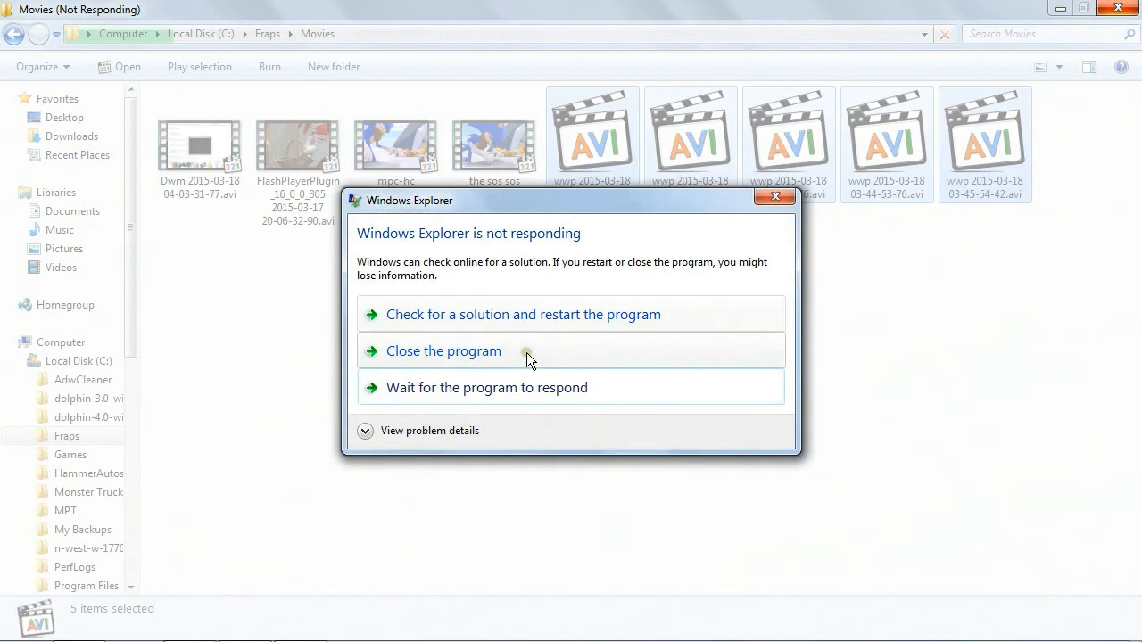
left_click(443, 351)
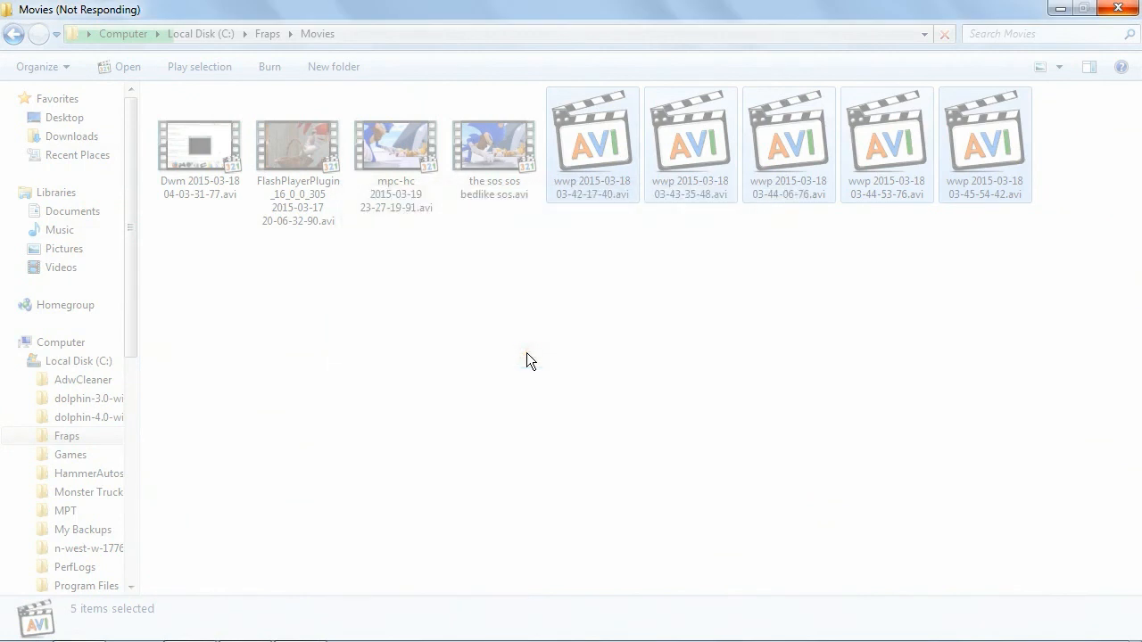